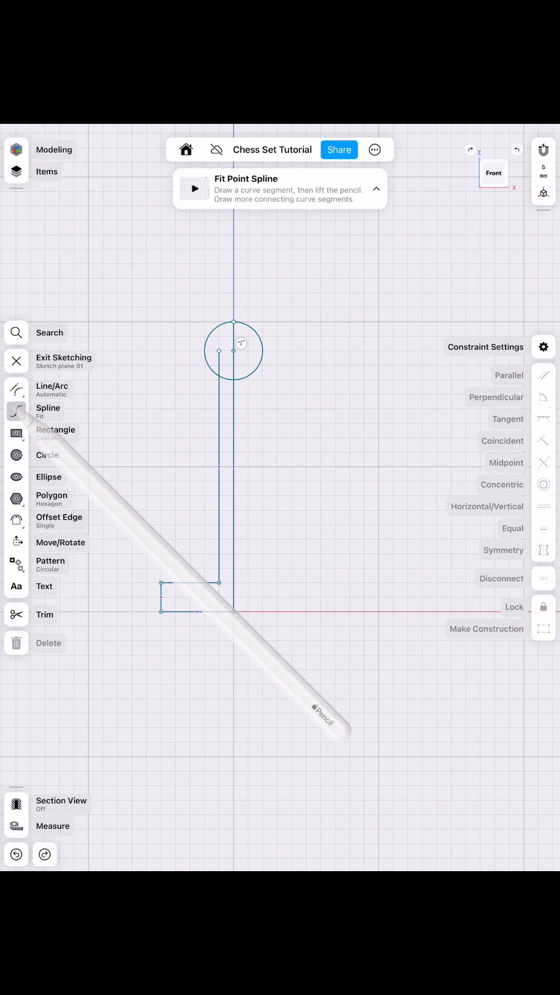
# Step: Draw a fit spline from the base rectangle's corner up to the head circle
pyautogui.moveTo(162, 600); pyautogui.dragTo(218, 467)
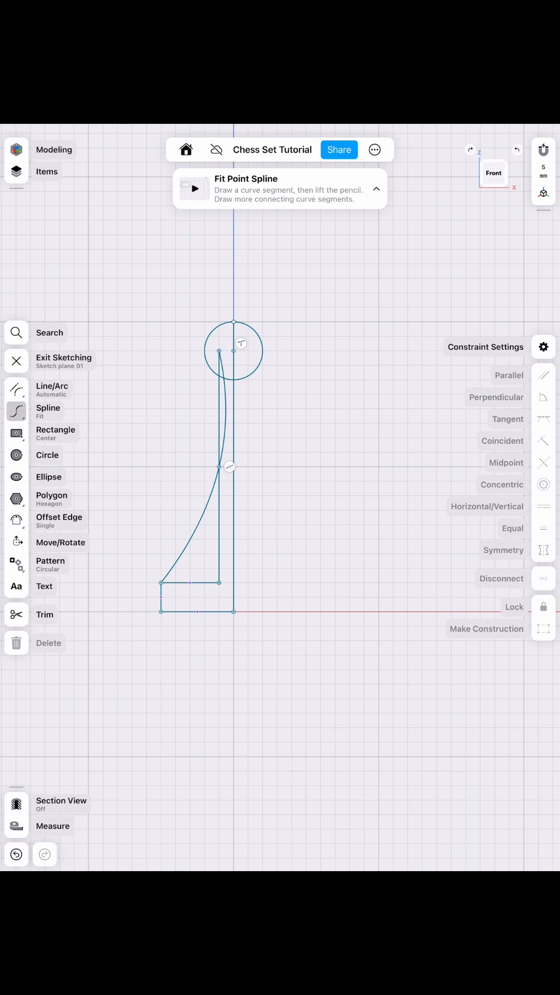
pyautogui.click(219, 466)
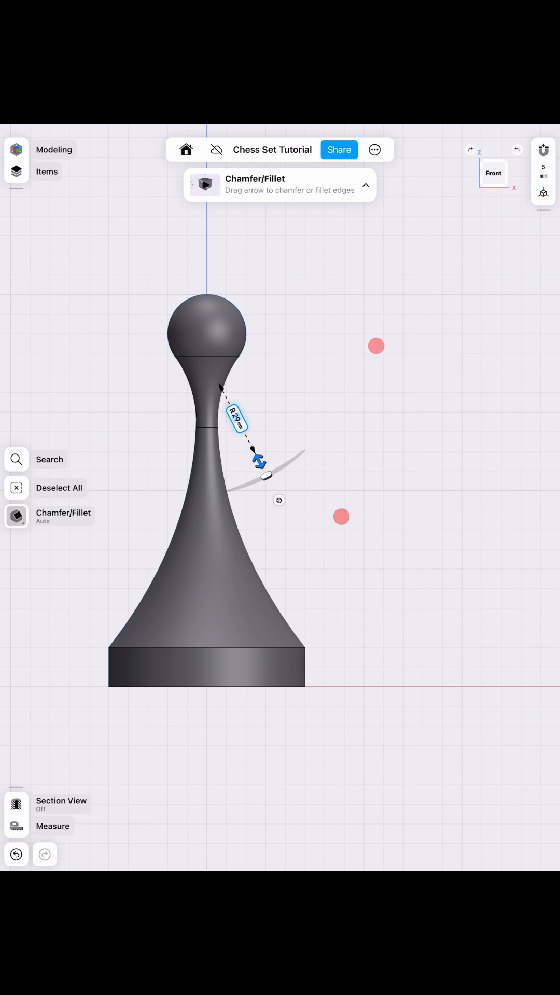
# Step: Fillet the neck edge below the head, dragging the arrow to size the radius
pyautogui.moveTo(258, 460); pyautogui.dragTo(264, 478)
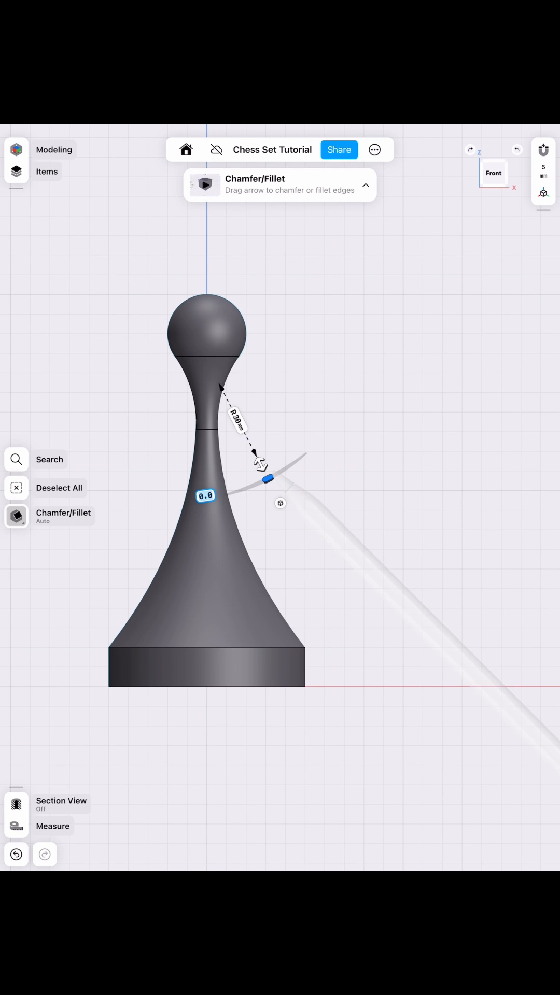
pyautogui.moveTo(260, 479); pyautogui.dragTo(305, 587)
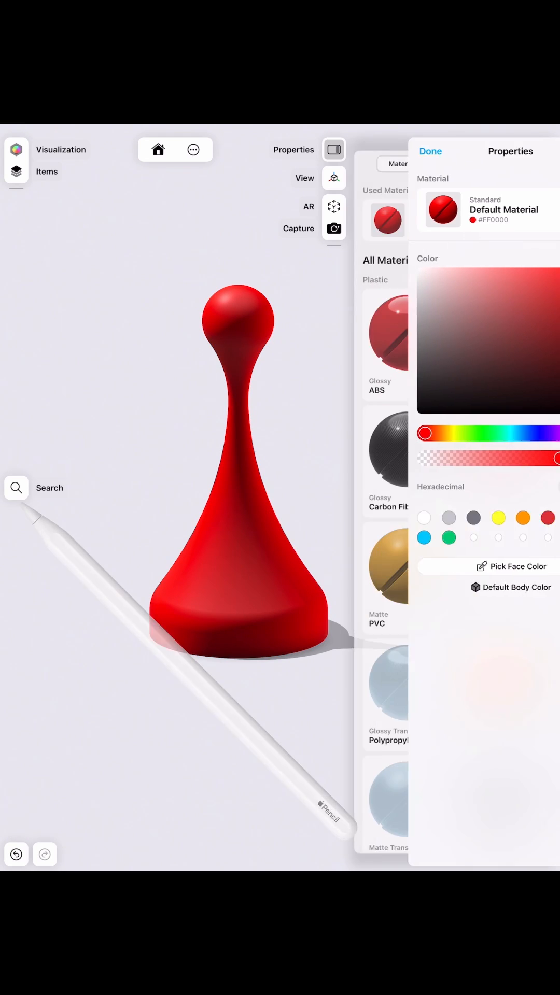
# Step: Confirm the red #FF0000 material and orbit the rendered pawn to another angle
pyautogui.click(430, 151)
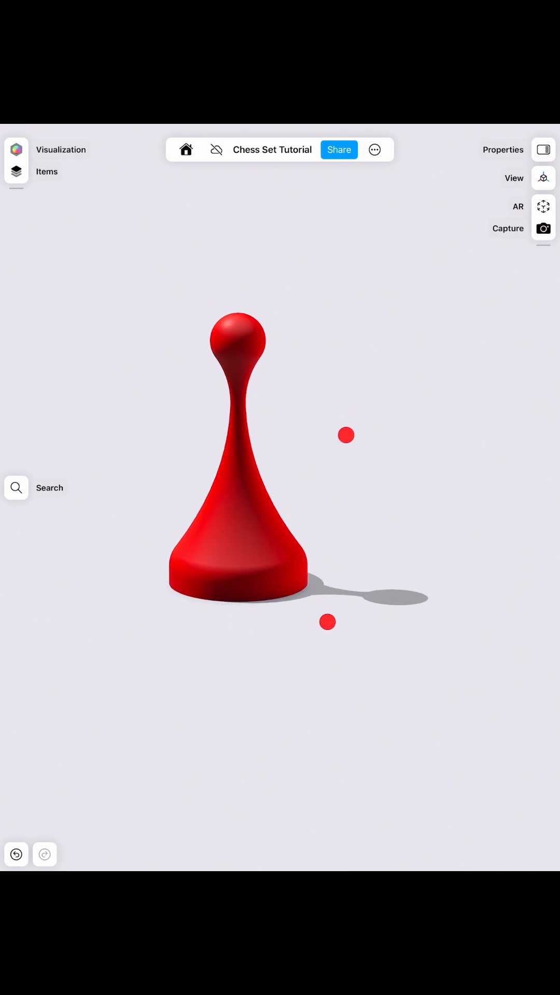
pyautogui.moveTo(345, 435); pyautogui.dragTo(418, 452)
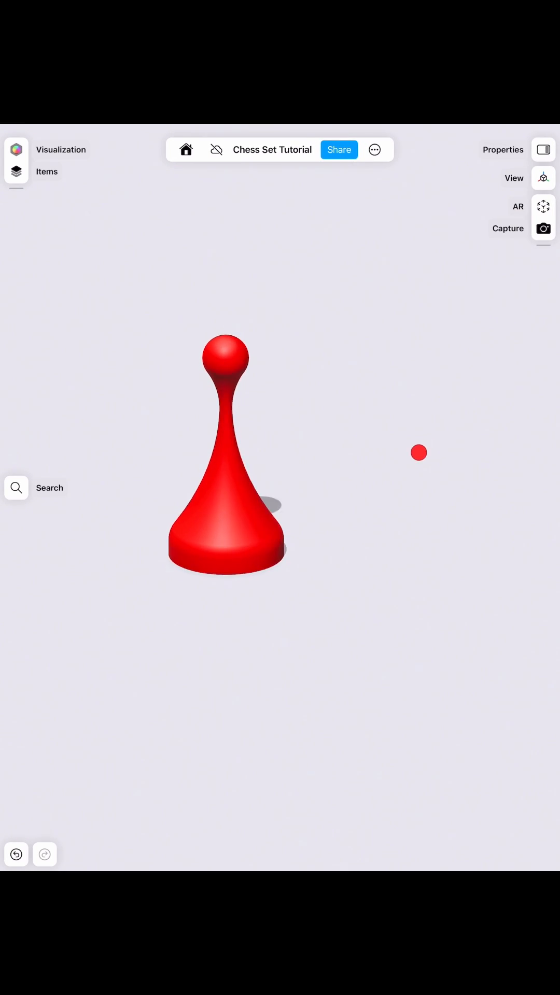